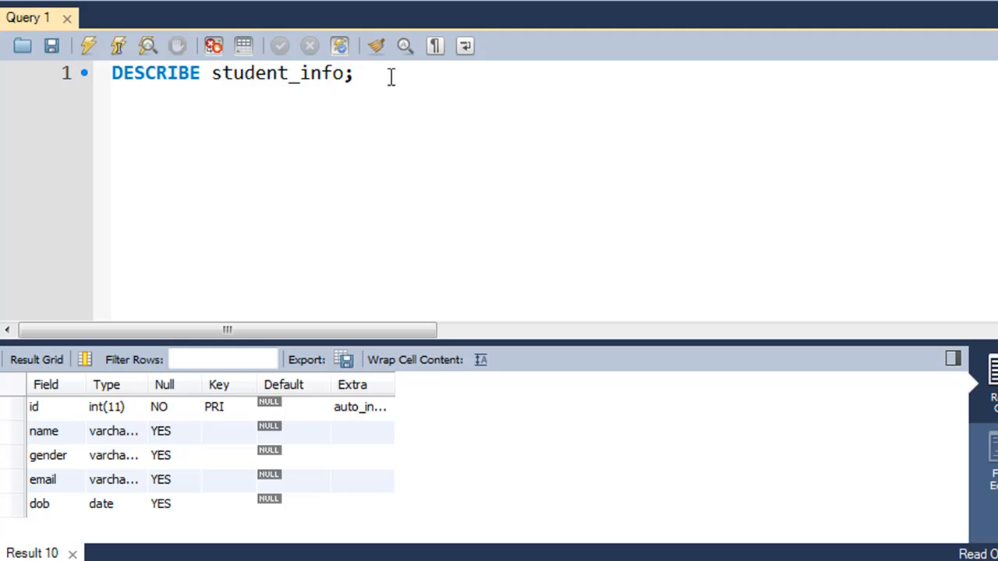
pyautogui.moveTo(315, 97)
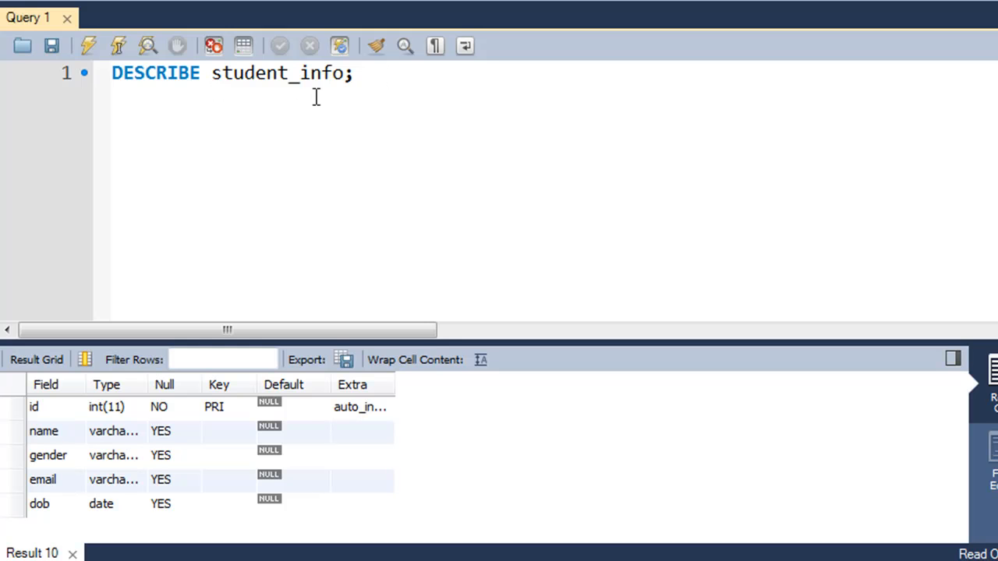
pyautogui.moveTo(40, 462)
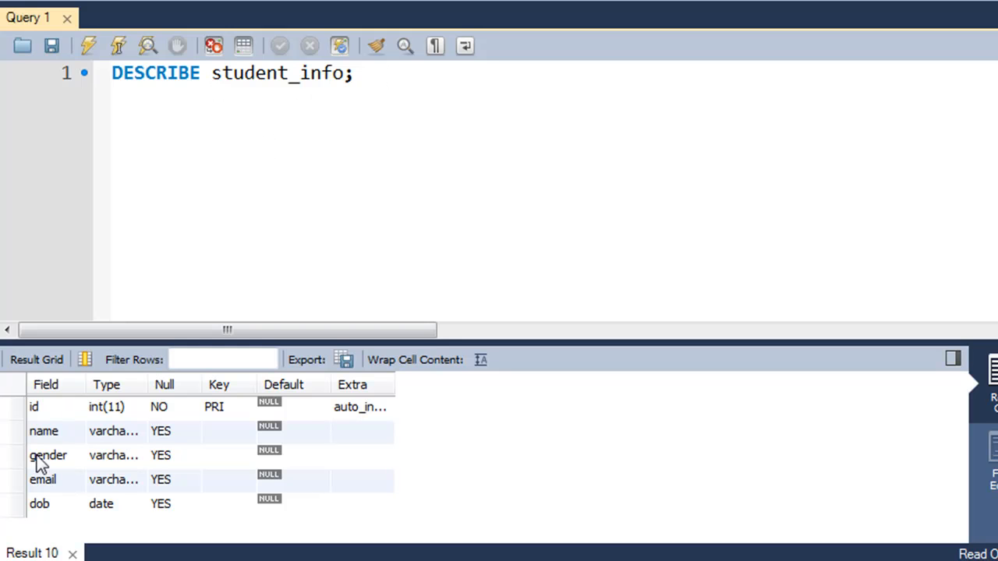
pyautogui.moveTo(45, 430)
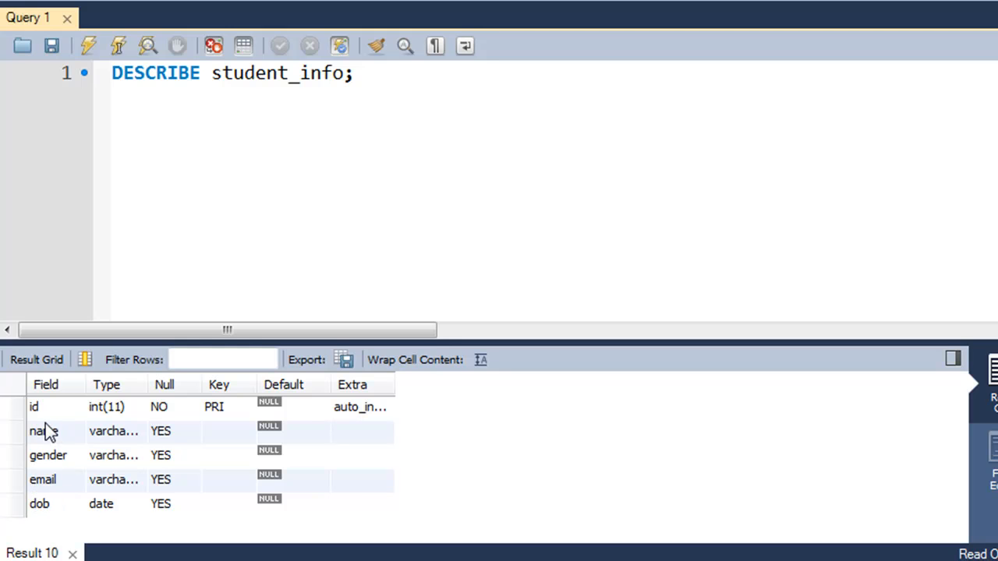
pyautogui.moveTo(41, 518)
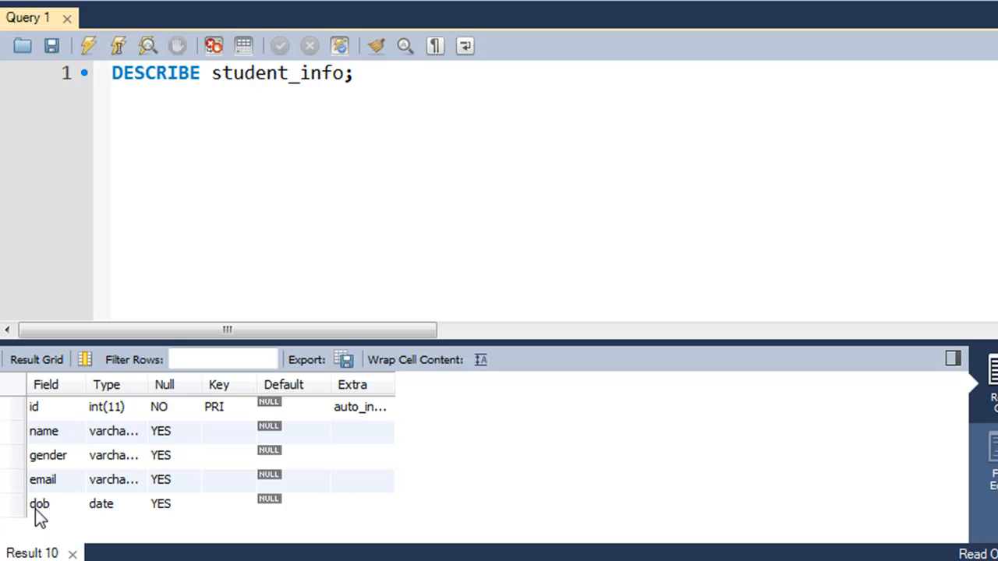
pyautogui.moveTo(156, 339)
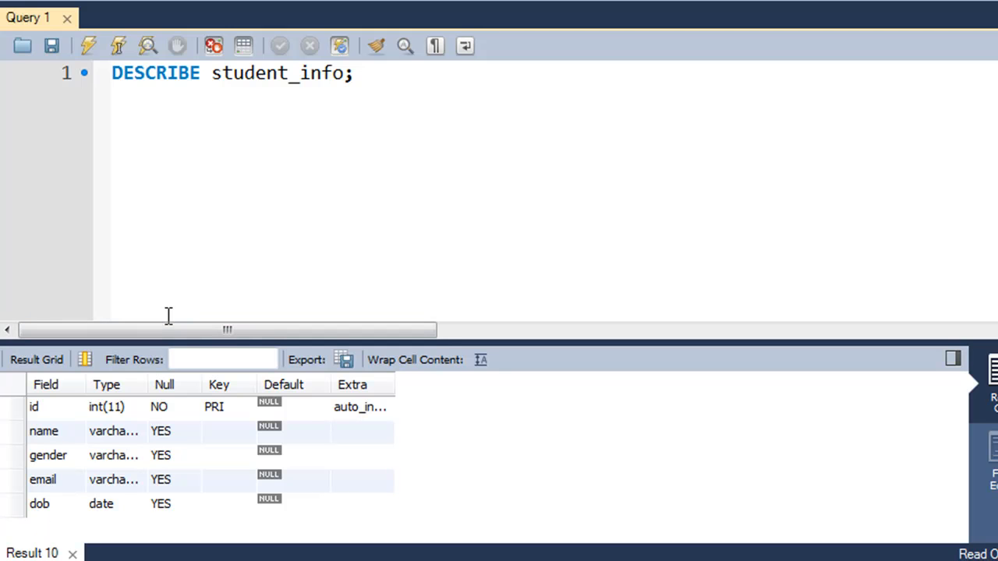
pyautogui.moveTo(121, 455)
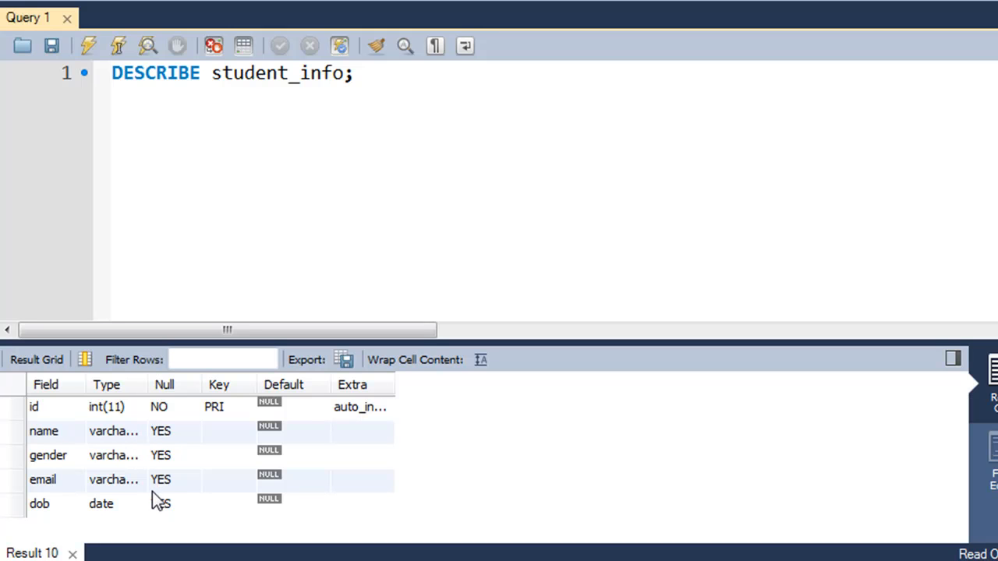
pyautogui.moveTo(159, 505)
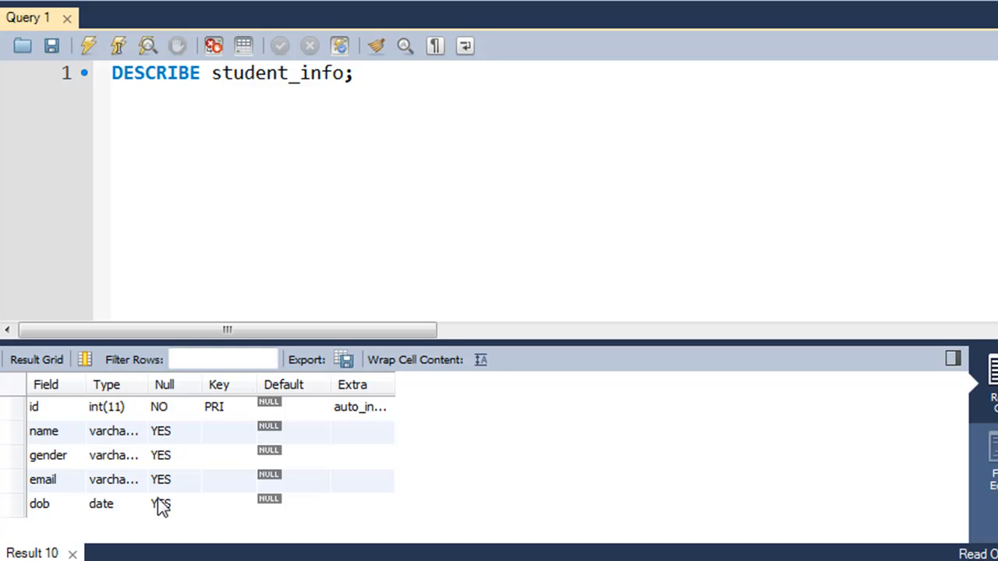
pyautogui.moveTo(237, 413)
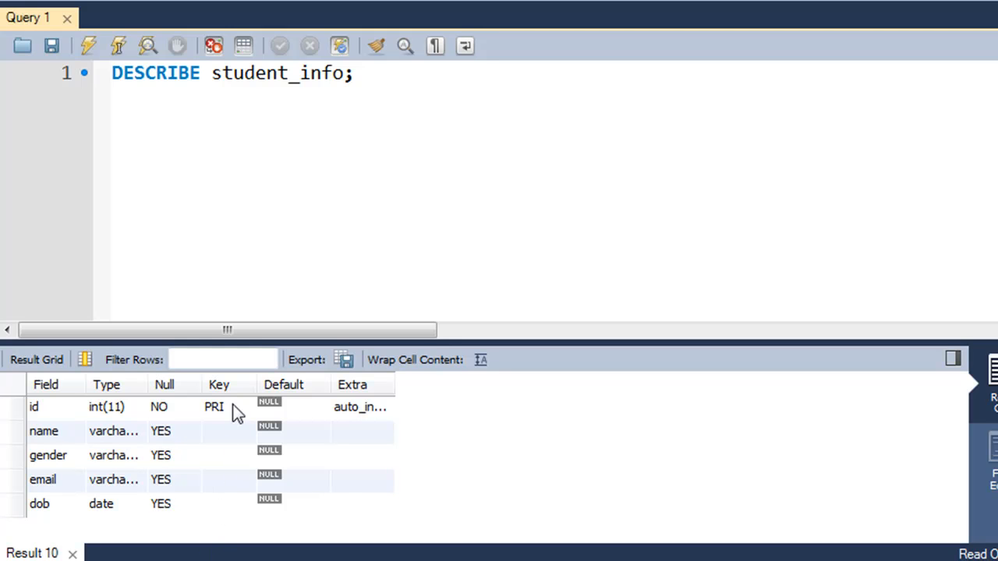
pyautogui.moveTo(253, 411)
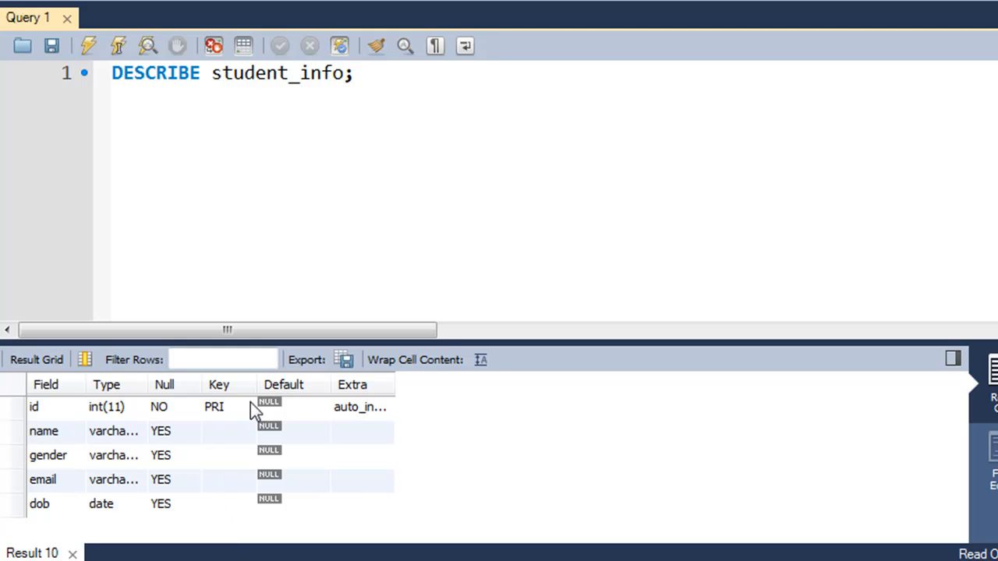
pyautogui.moveTo(483, 34)
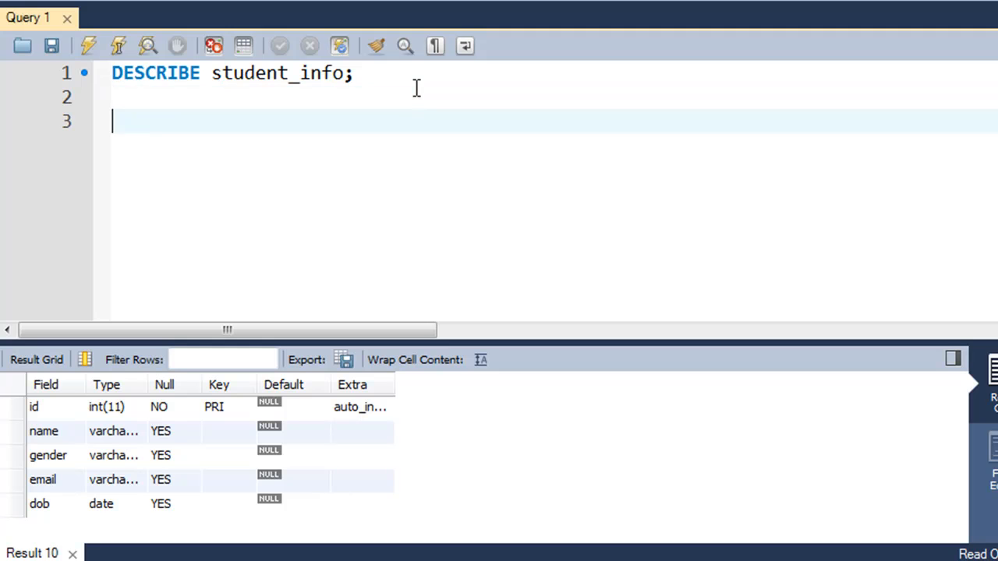
# Step: Write ALTER TABLE student_info ADD course int not null; in the query editor
pyautogui.write('ALTER TA')
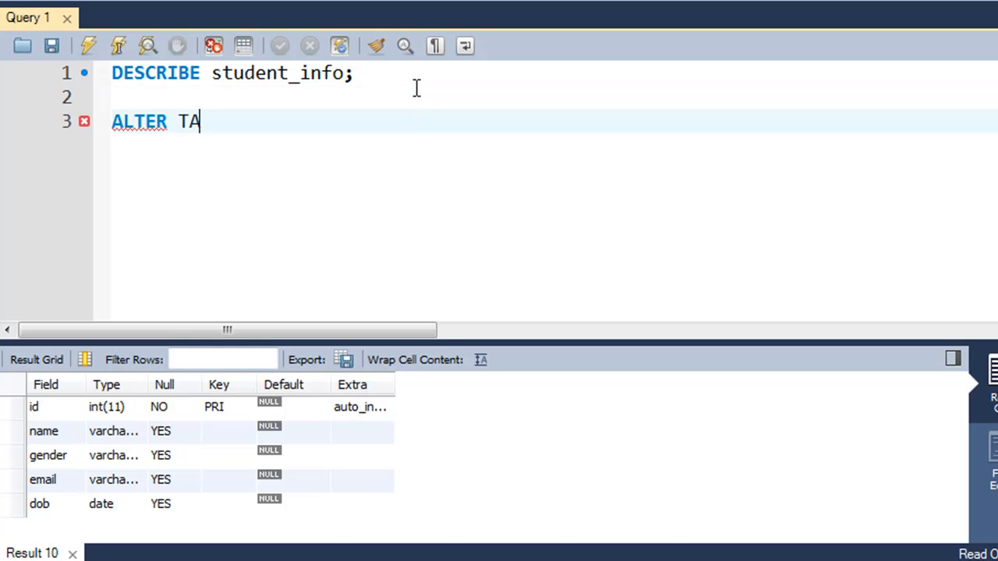
pyautogui.write('BLE st')
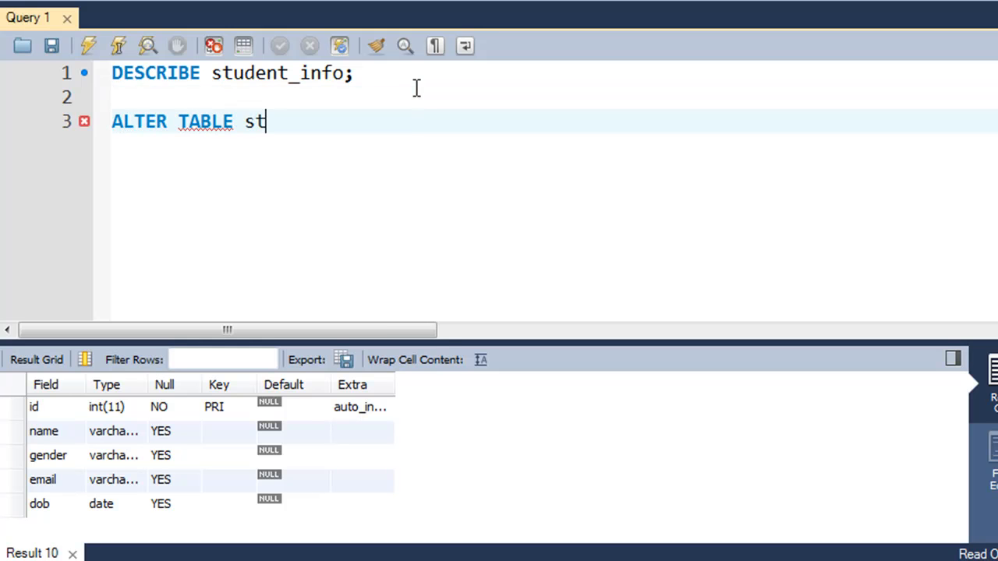
pyautogui.write('udent_in')
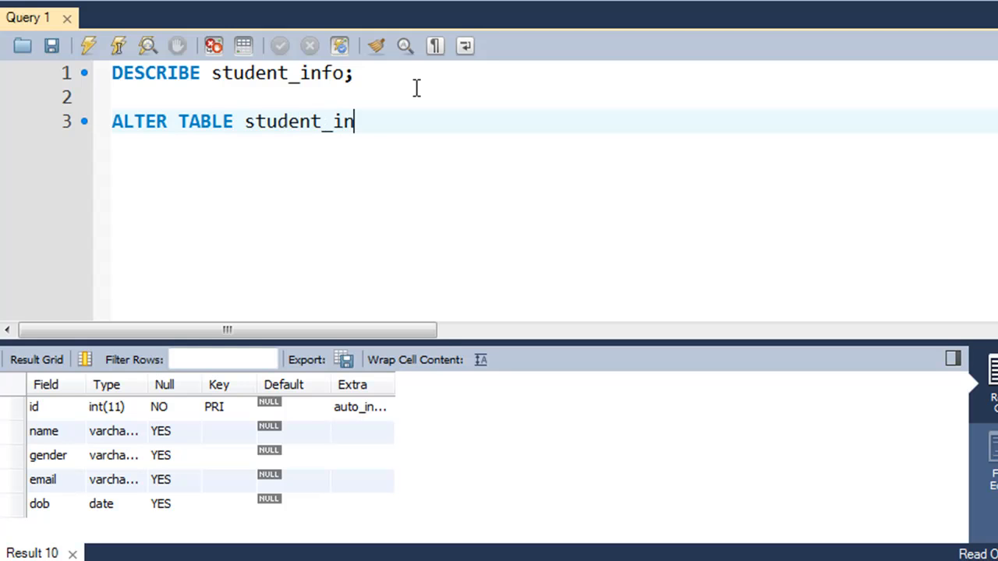
pyautogui.write('fo')
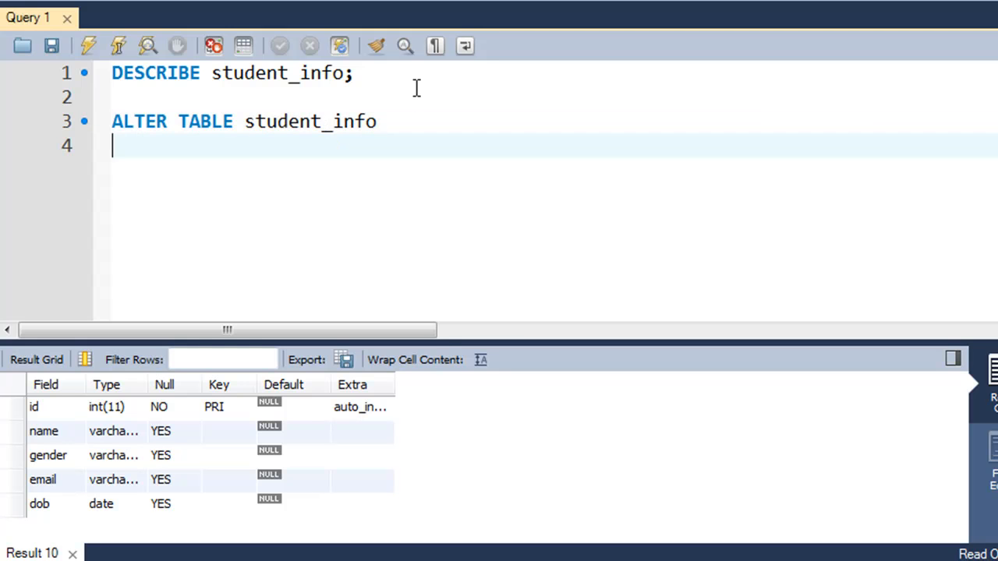
pyautogui.write('ADD')
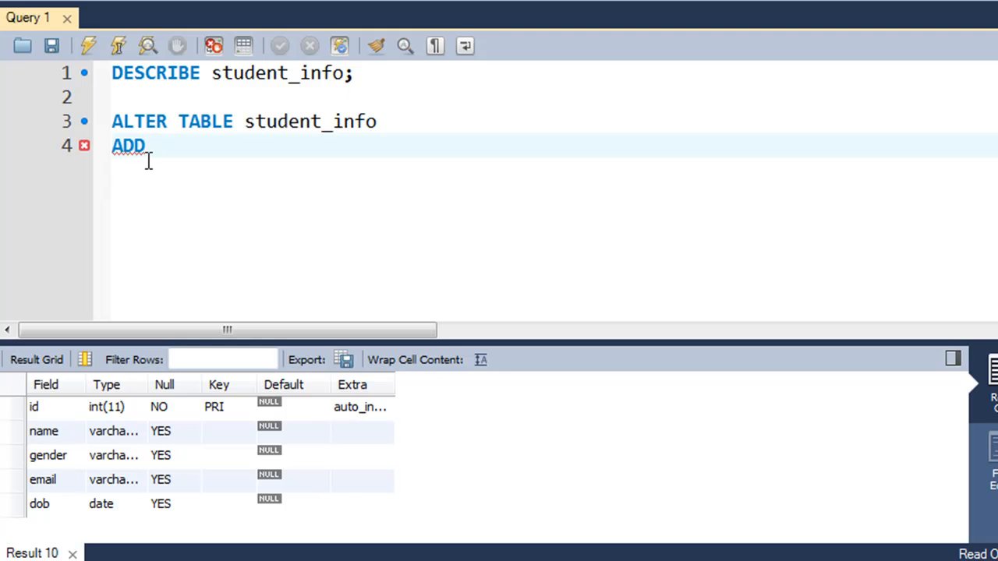
pyautogui.write('cou')
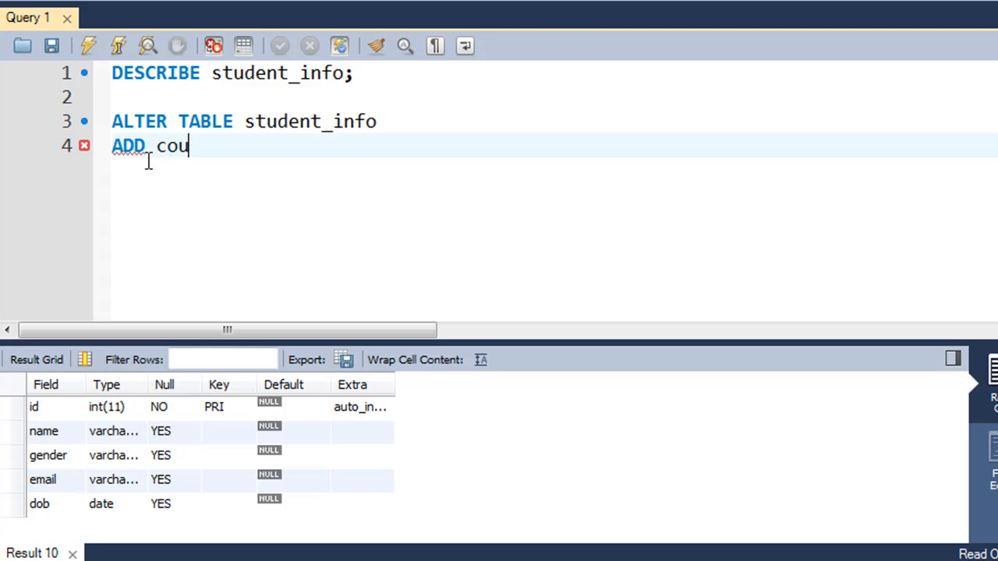
pyautogui.write('rse')
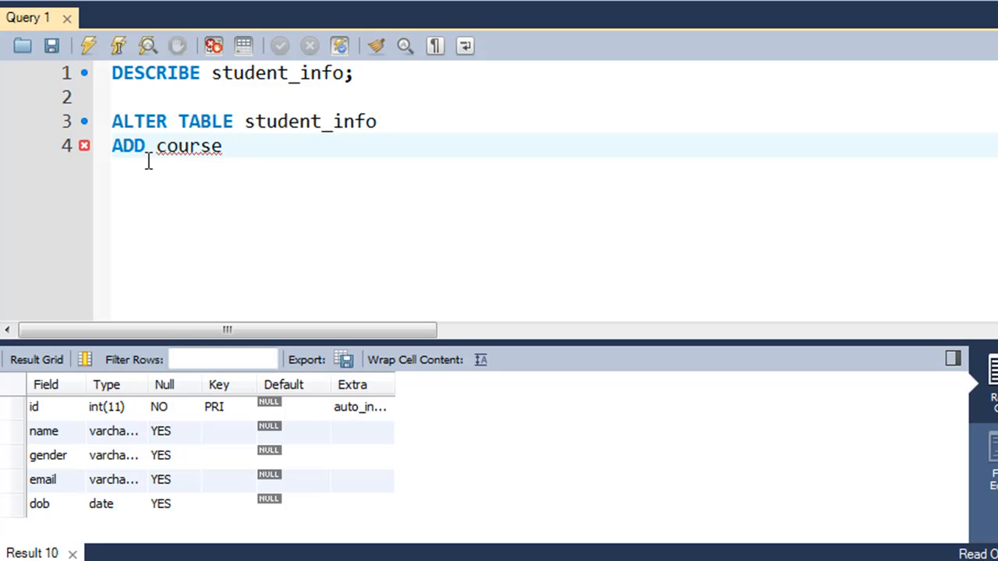
pyautogui.write('int')
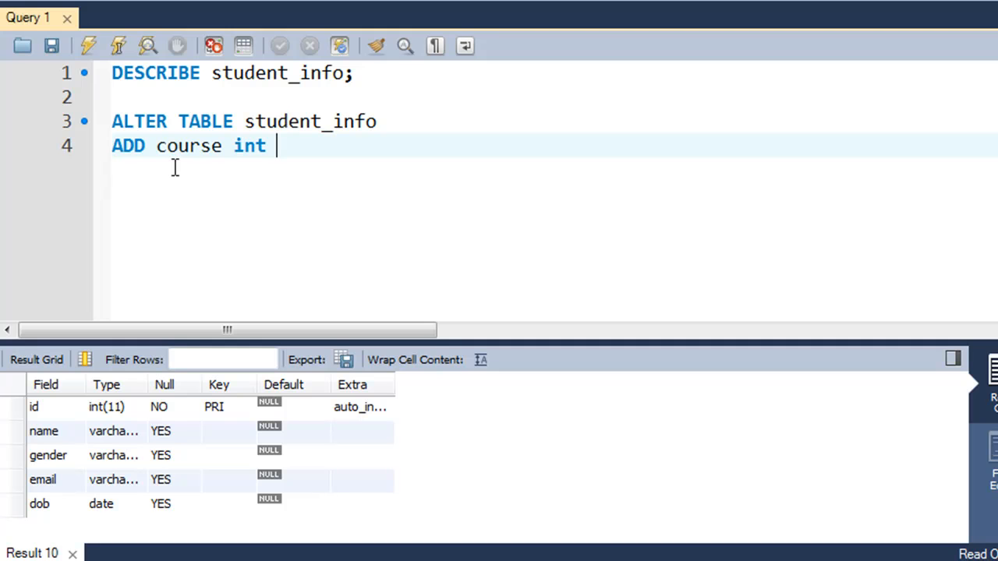
pyautogui.write('not')
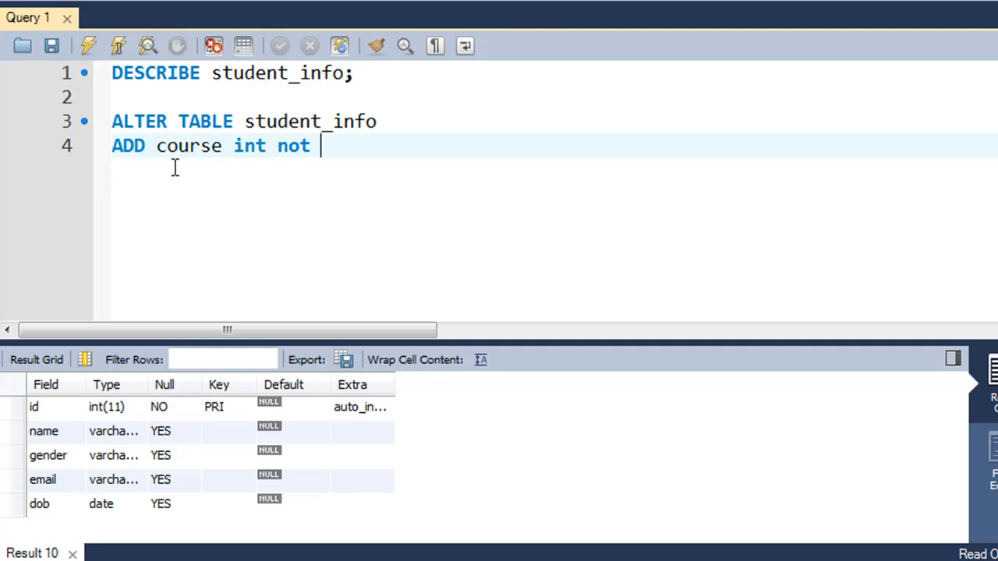
pyautogui.write('null')
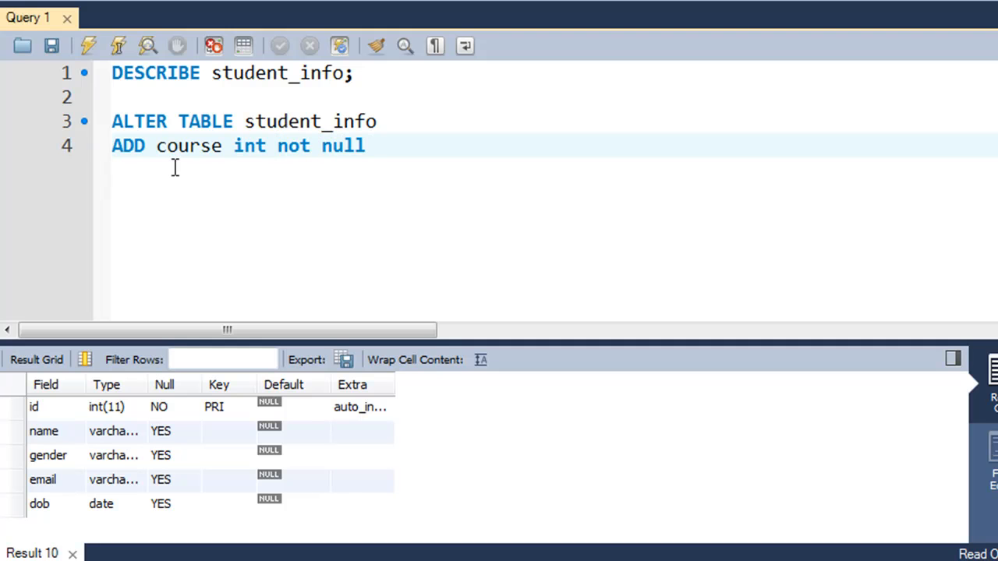
pyautogui.write(';')
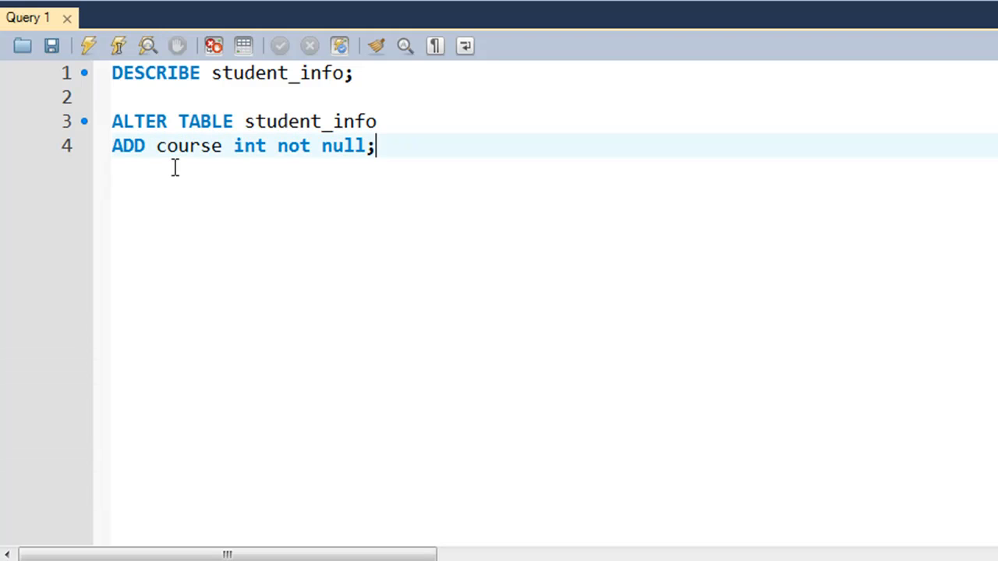
pyautogui.moveTo(142, 399)
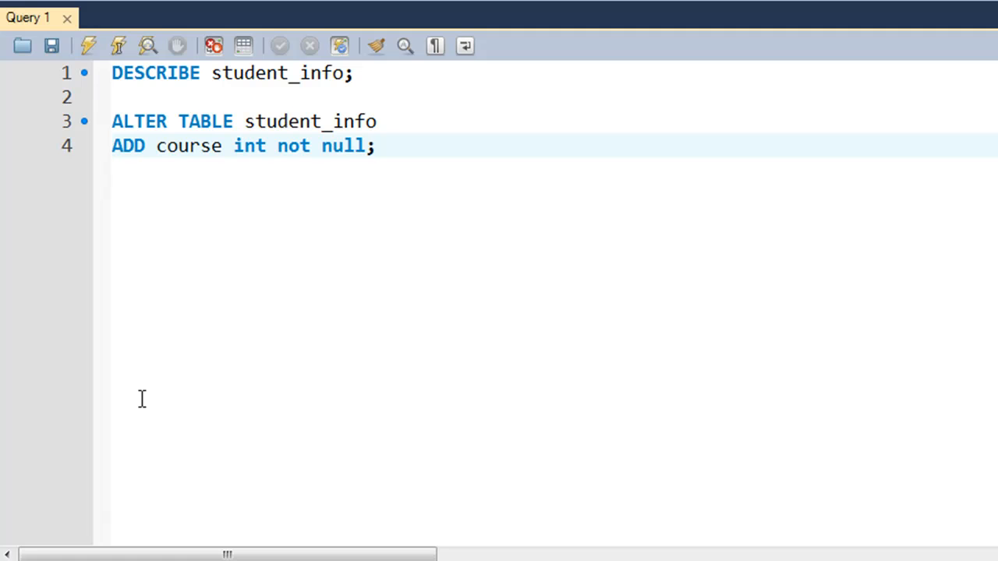
pyautogui.moveTo(380, 89)
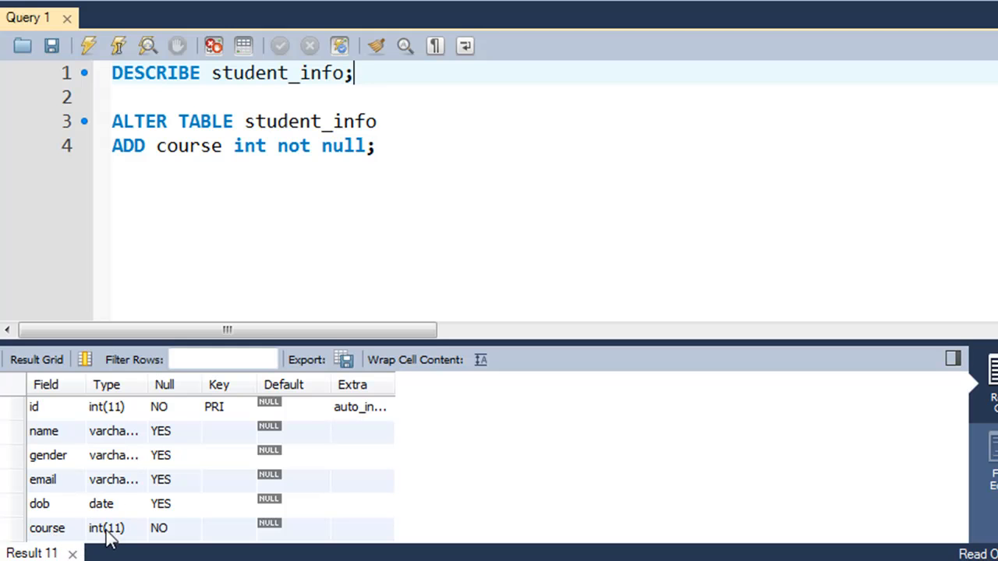
pyautogui.moveTo(164, 536)
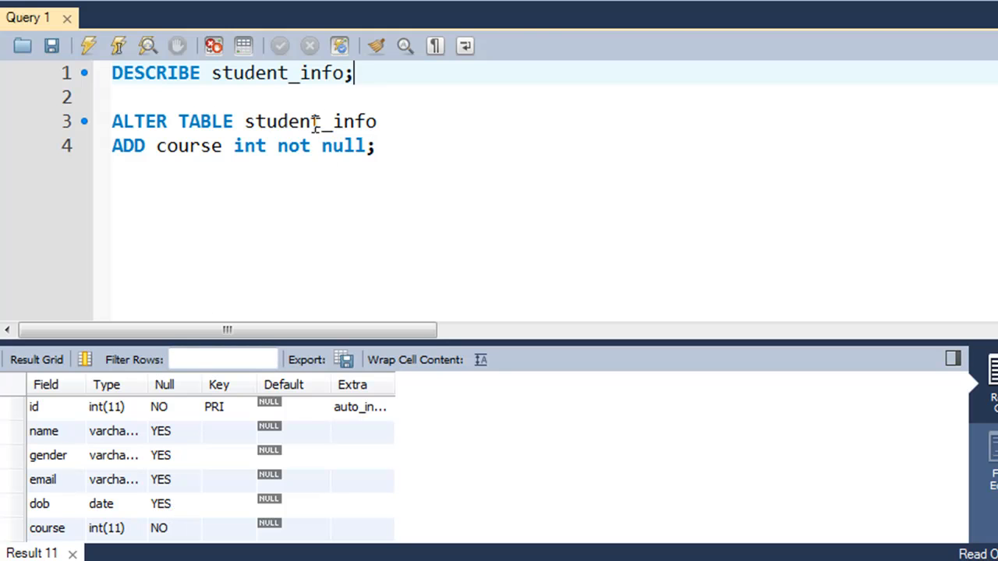
pyautogui.moveTo(194, 252)
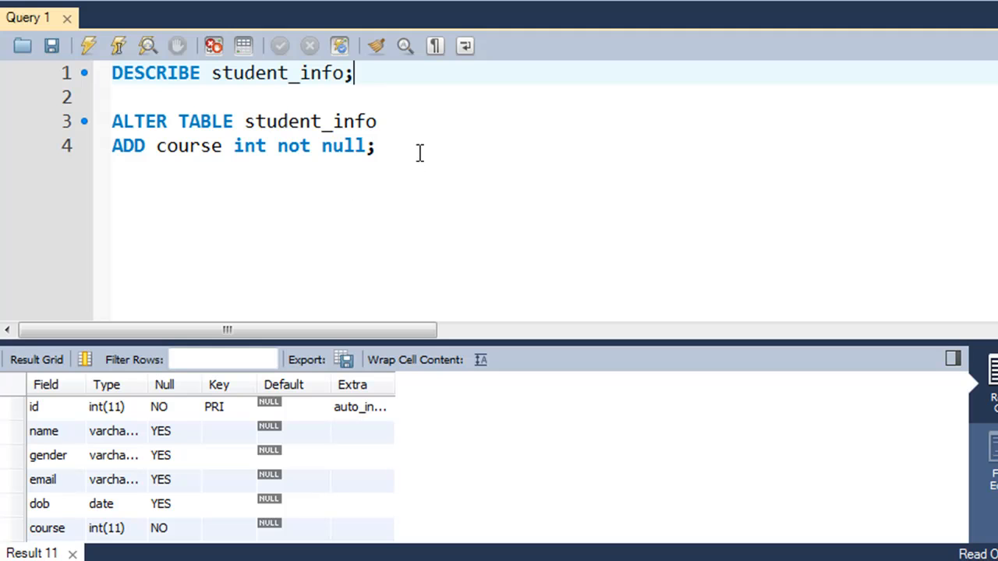
# Step: Move to the end of the ALTER statement and start a new line for the next query
pyautogui.click(377, 146)
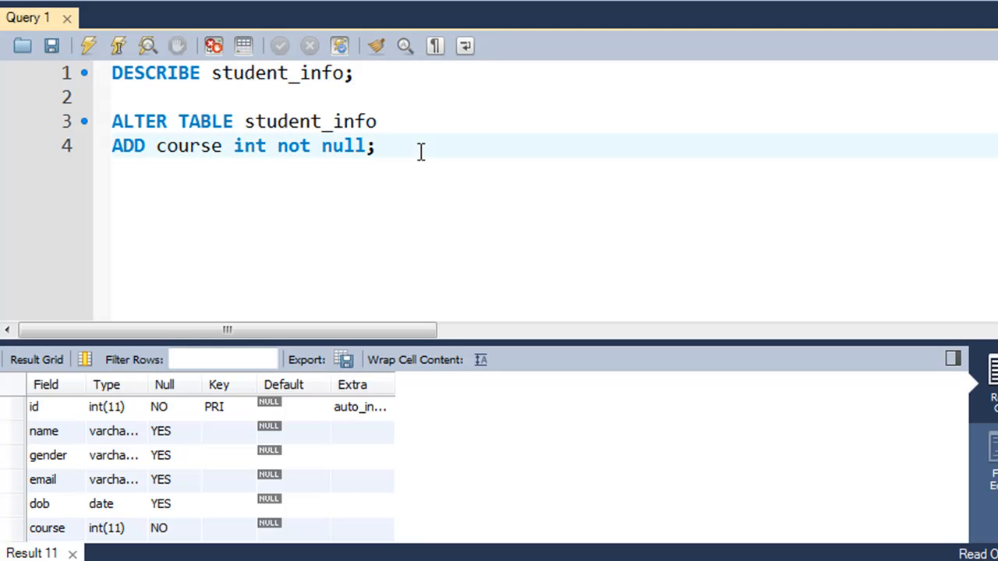
pyautogui.press('enter')
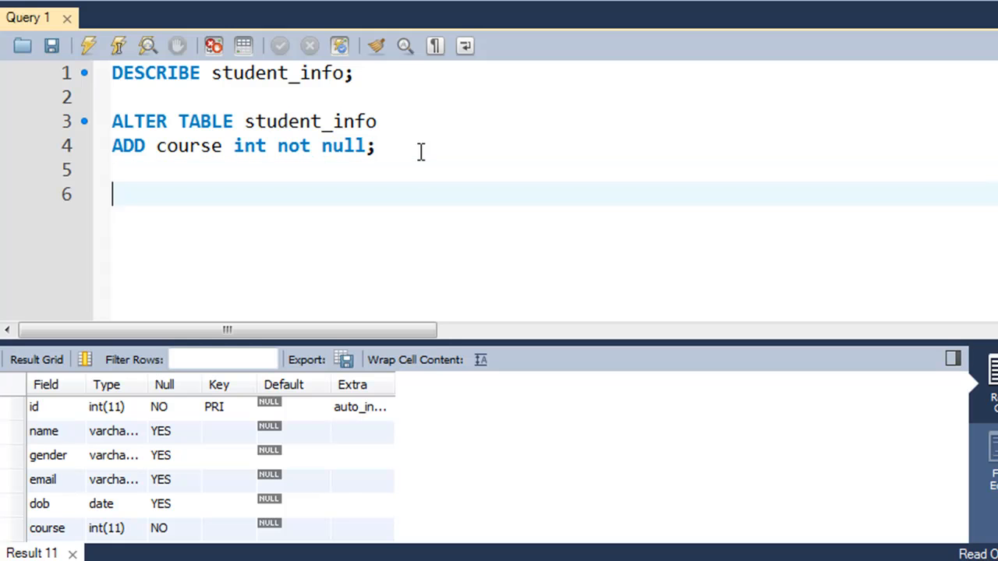
# Step: Begin INSERT INTO student_info VALUES with id 1, name 'John' and gender 'Male'
pyautogui.write('INSERT I')
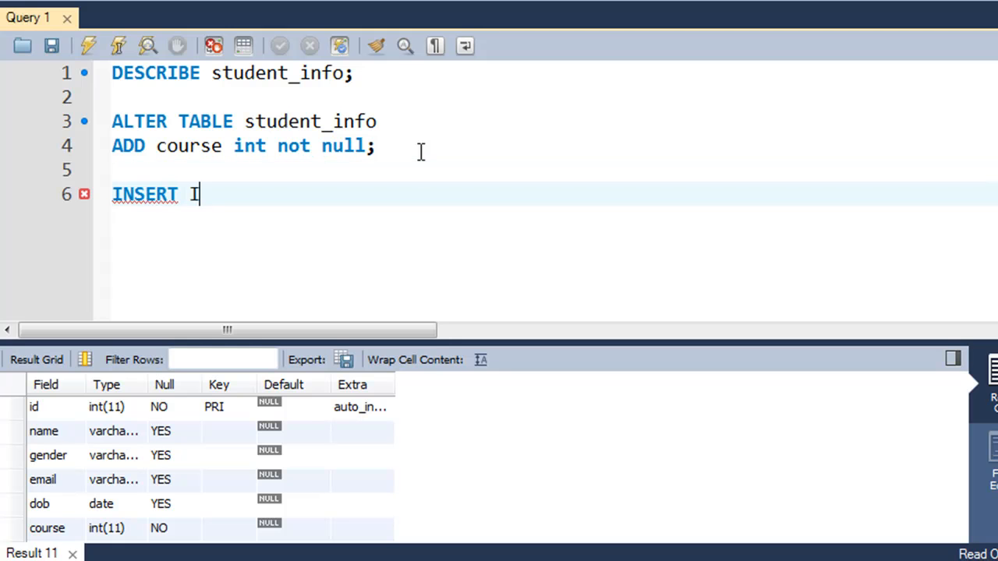
pyautogui.write('NTO s')
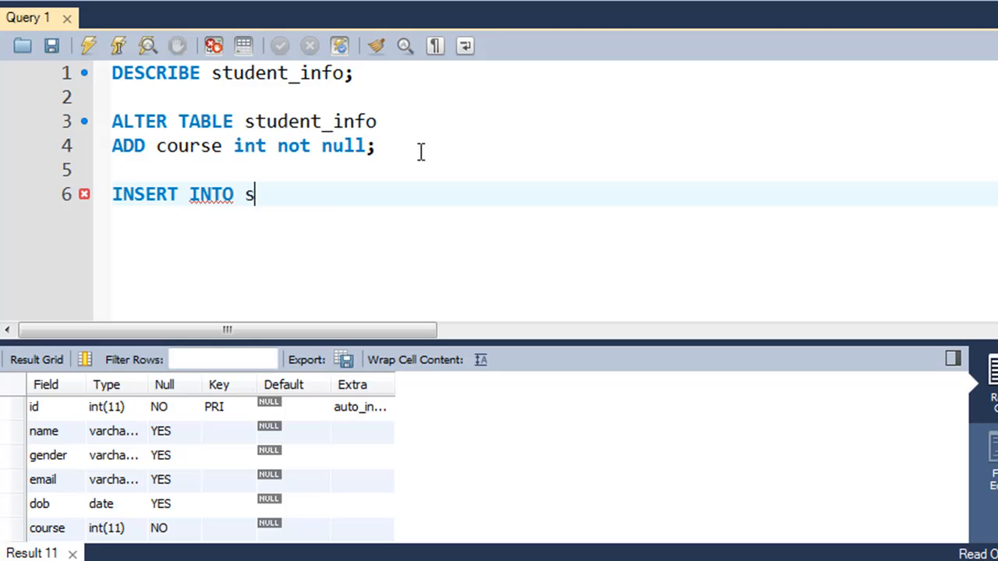
pyautogui.write('tudent_i')
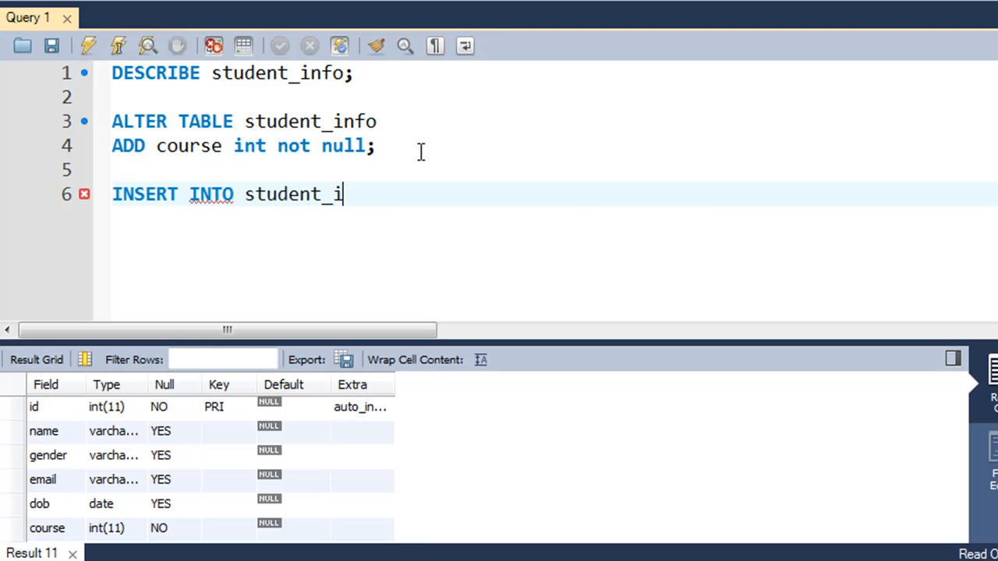
pyautogui.write('nfo')
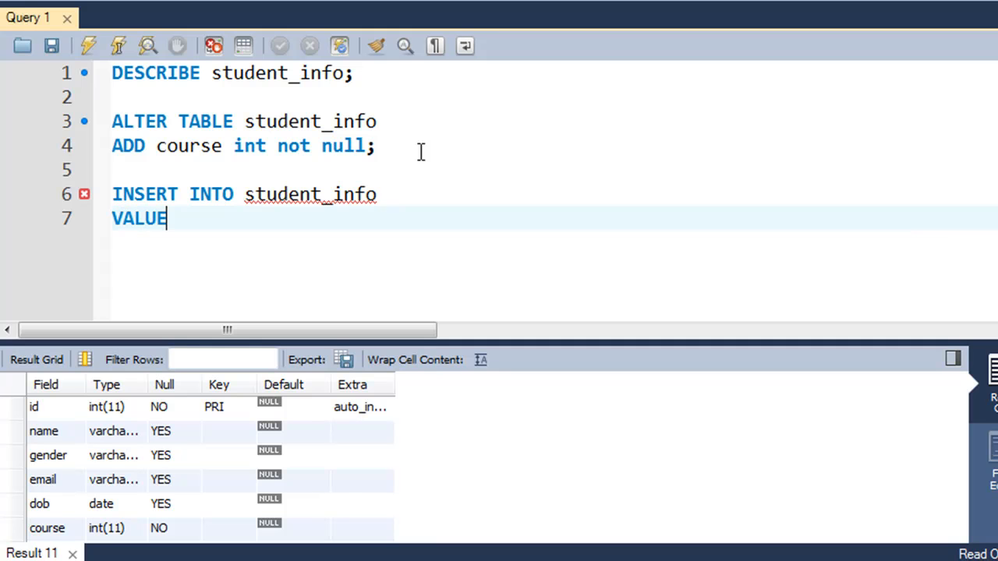
pyautogui.write('S(')
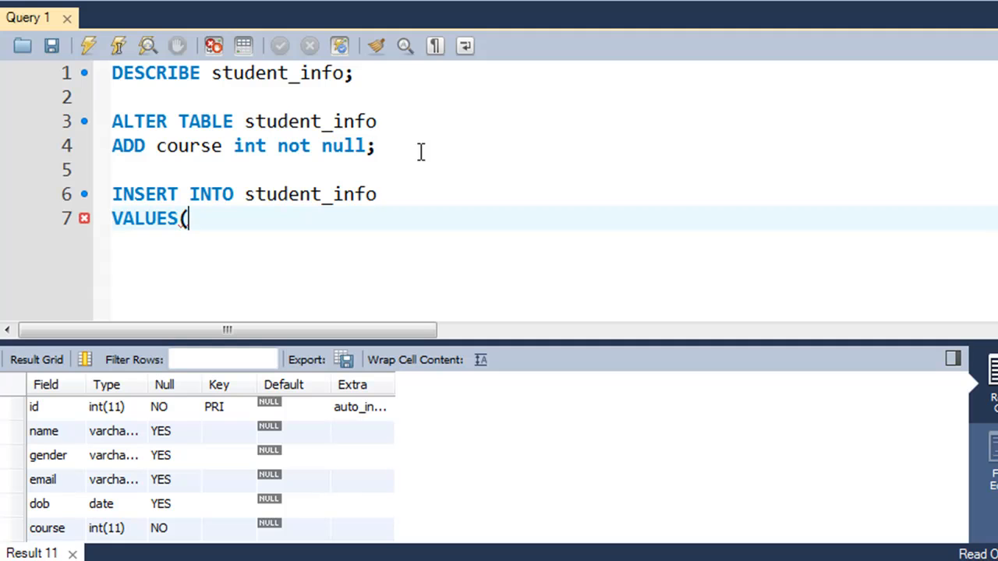
pyautogui.write('1,')
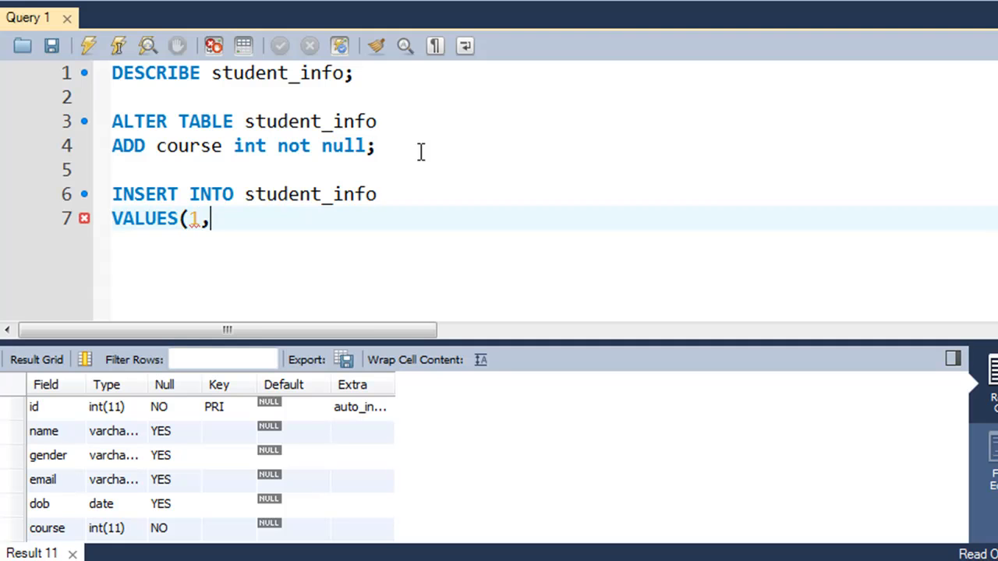
pyautogui.write("'")
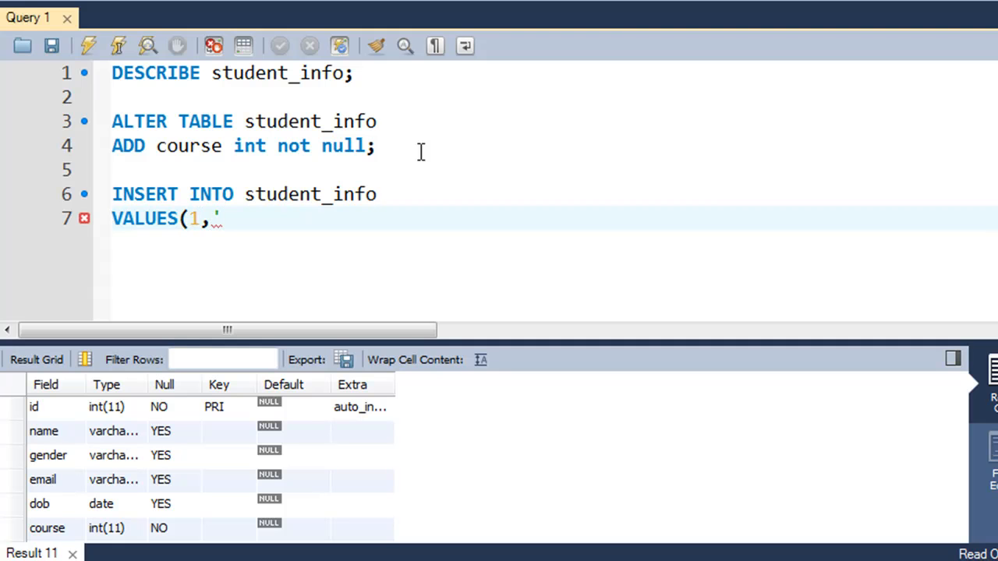
pyautogui.write("John'")
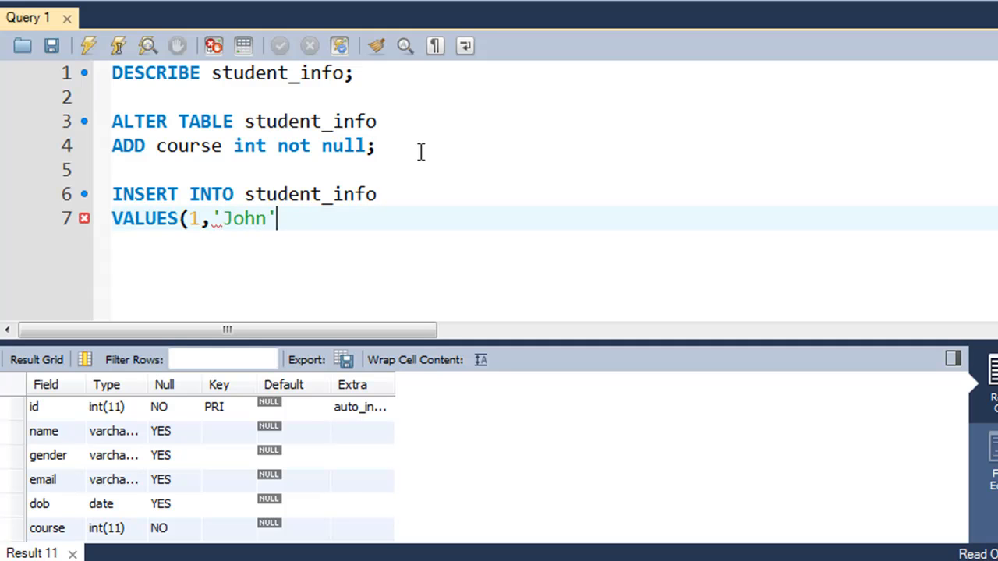
pyautogui.write(",'")
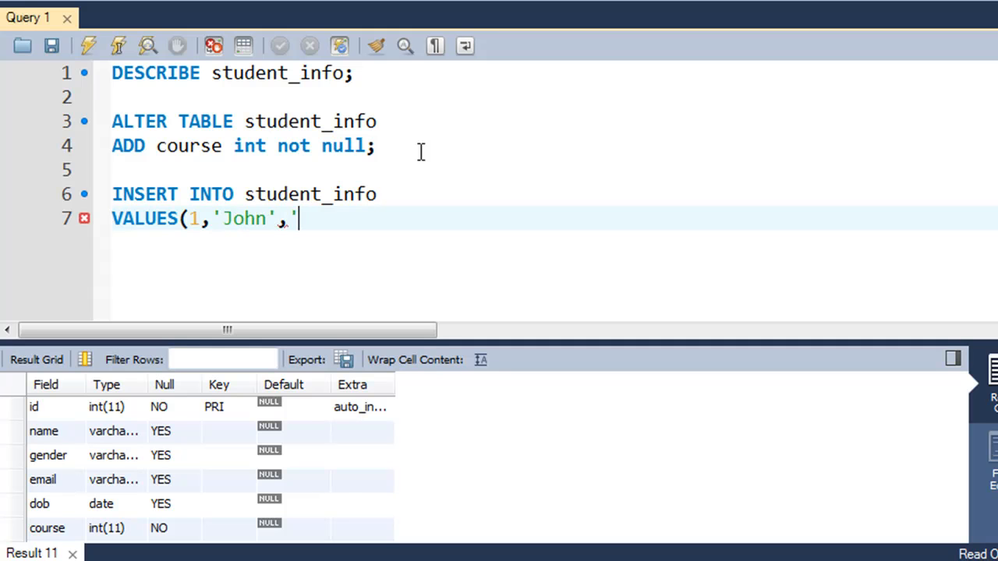
pyautogui.write('Male')
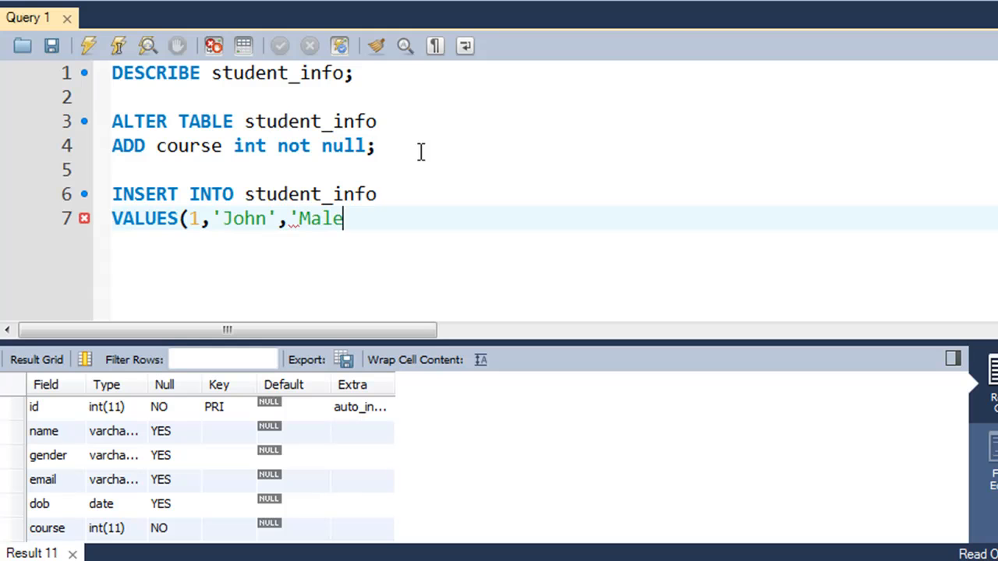
pyautogui.write("',")
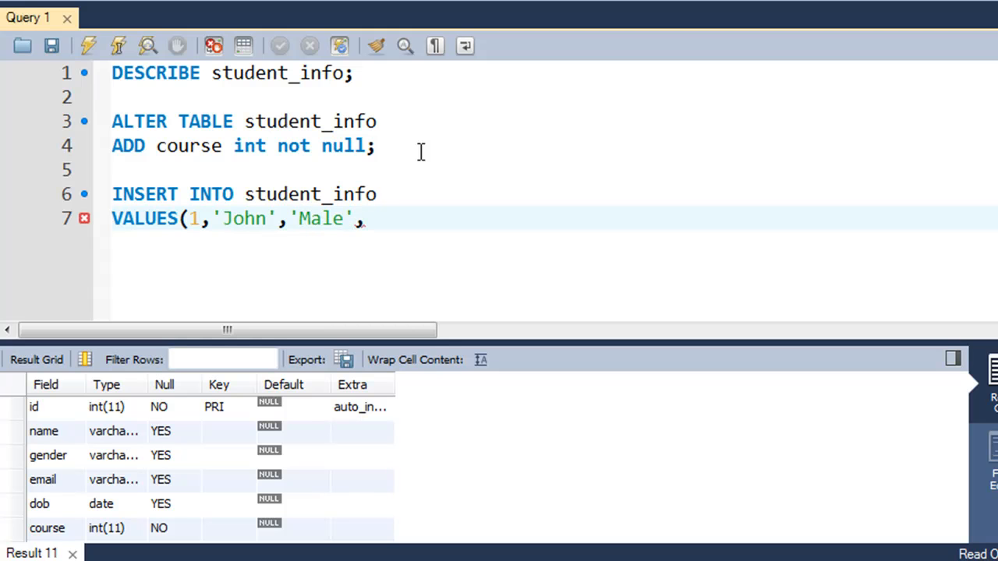
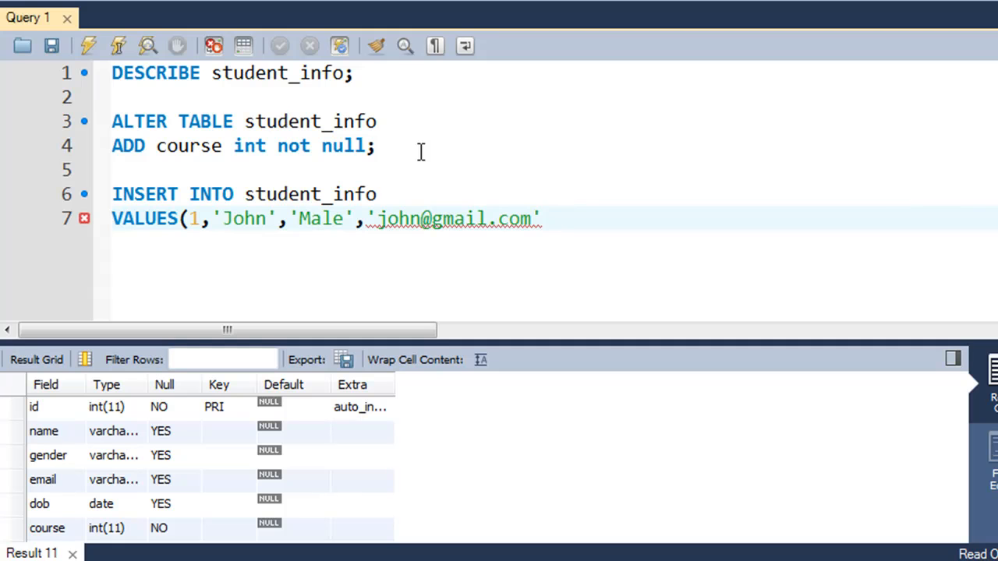
pyautogui.write(',')
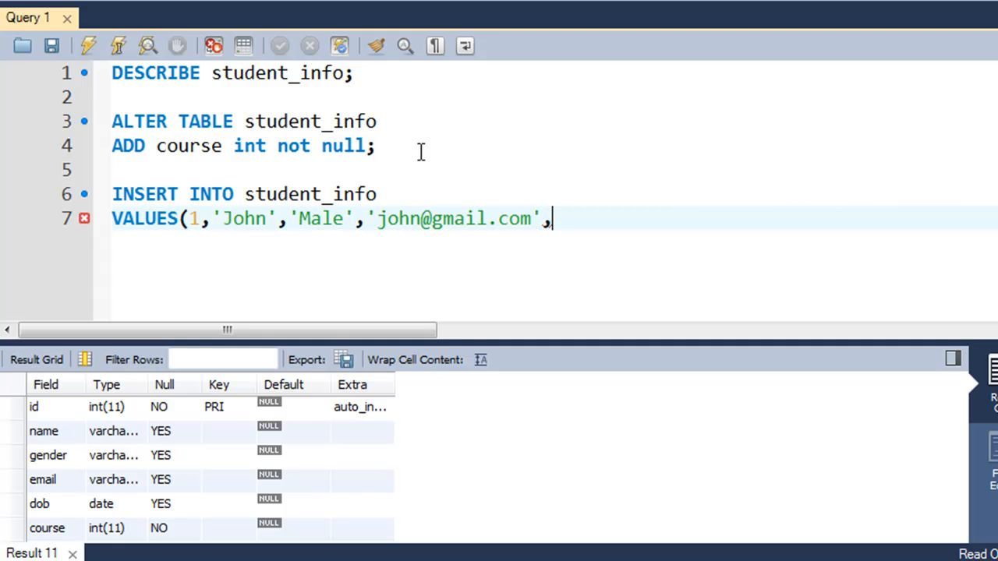
pyautogui.write("'")
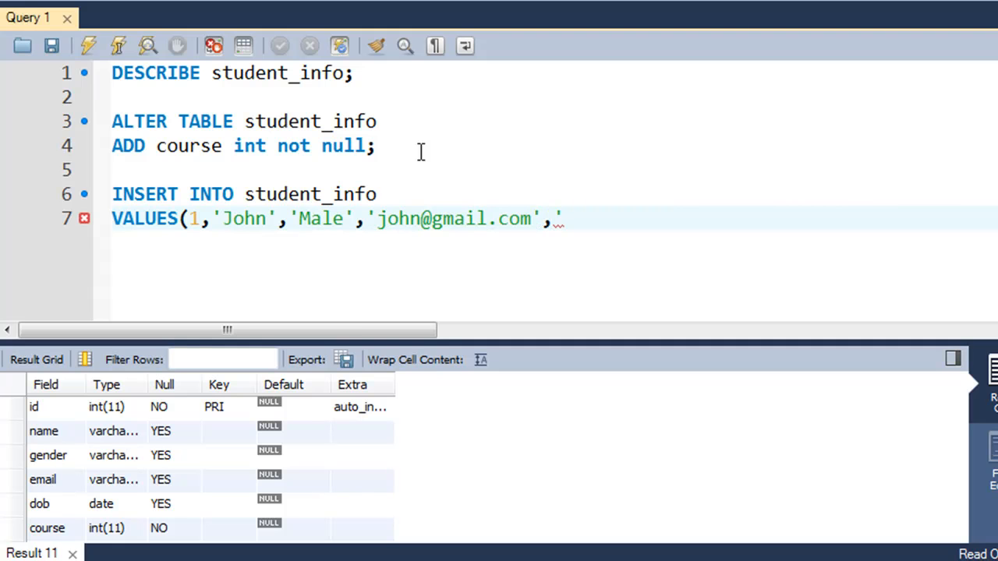
pyautogui.write('198')
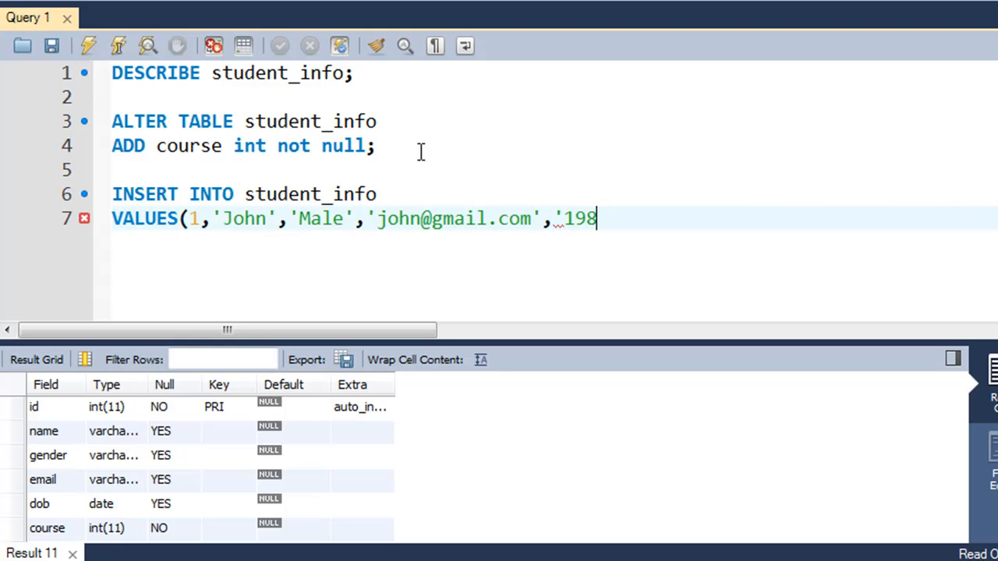
pyautogui.write('7/')
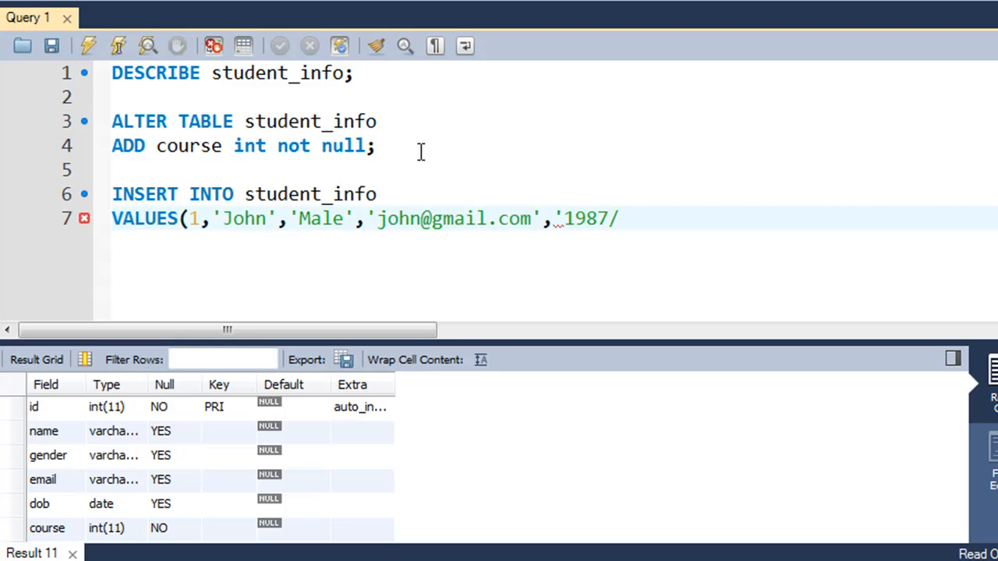
pyautogui.write('01/')
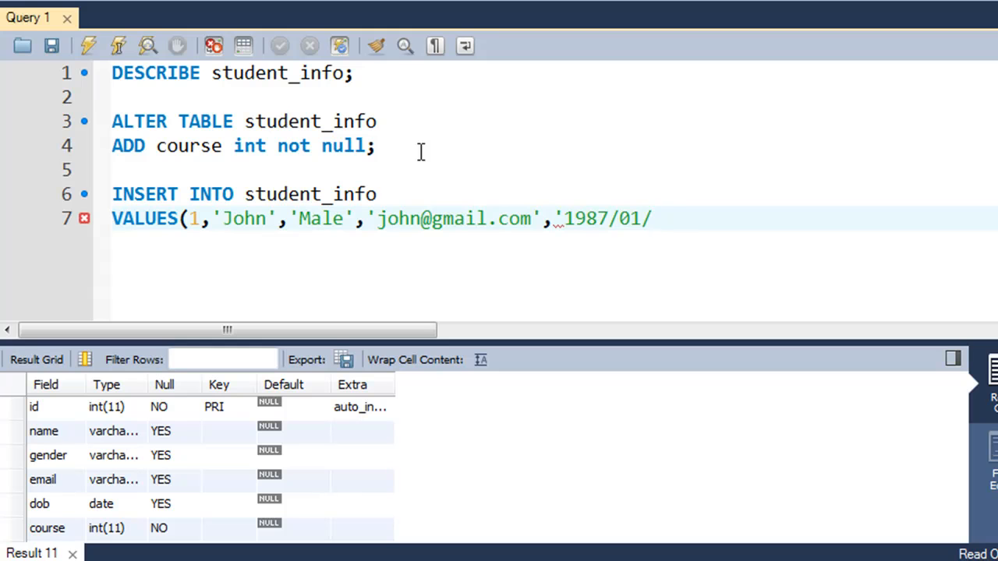
pyautogui.write("25'")
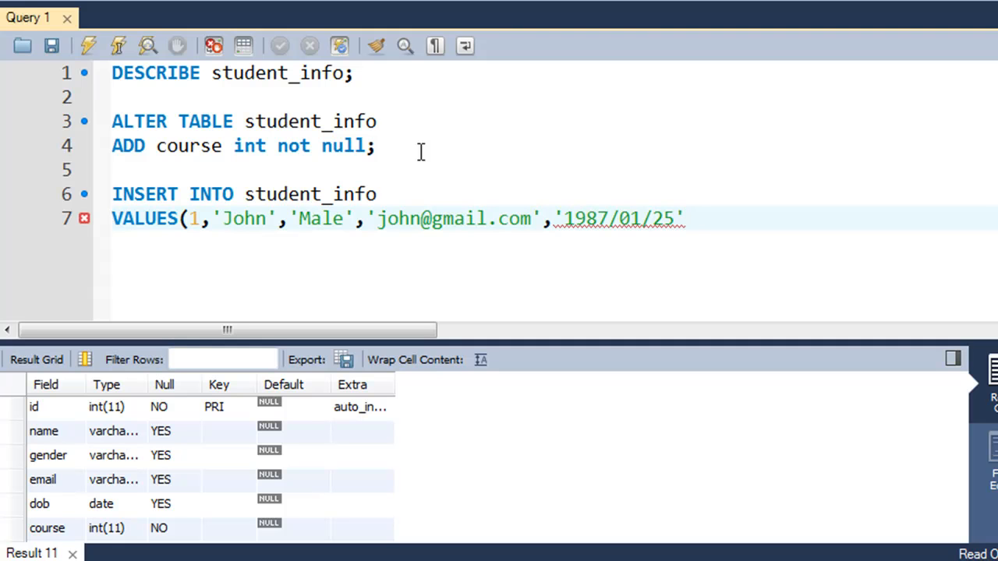
pyautogui.write('1')
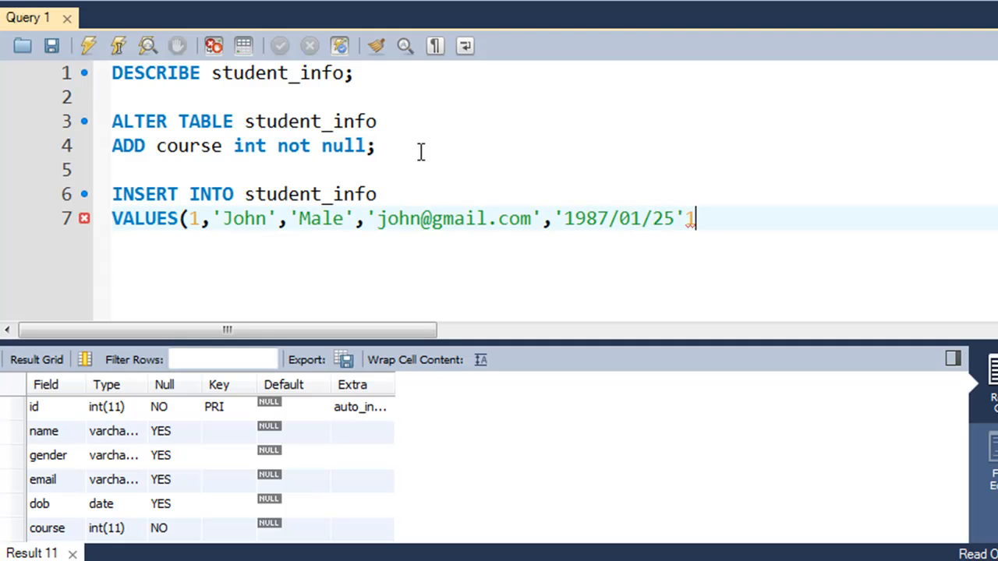
pyautogui.write(');')
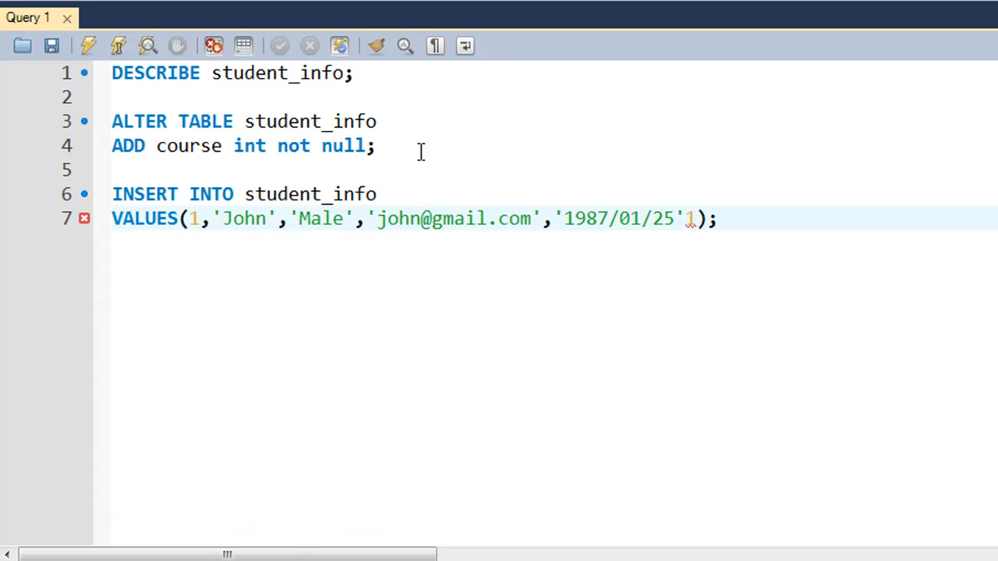
# Step: Insert the missing comma before the course value 1 and start a new line
pyautogui.click(714, 219)
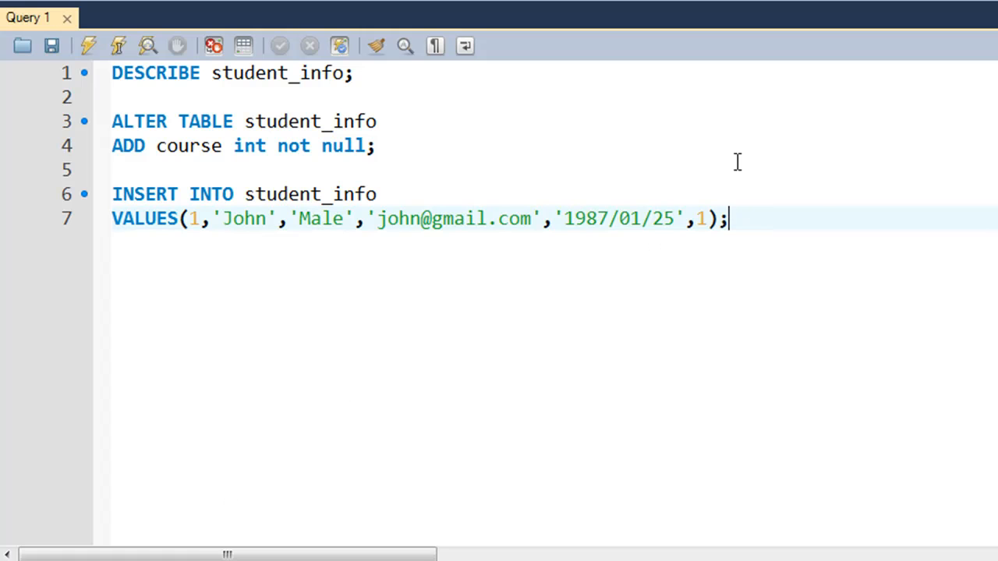
pyautogui.press('Enter')
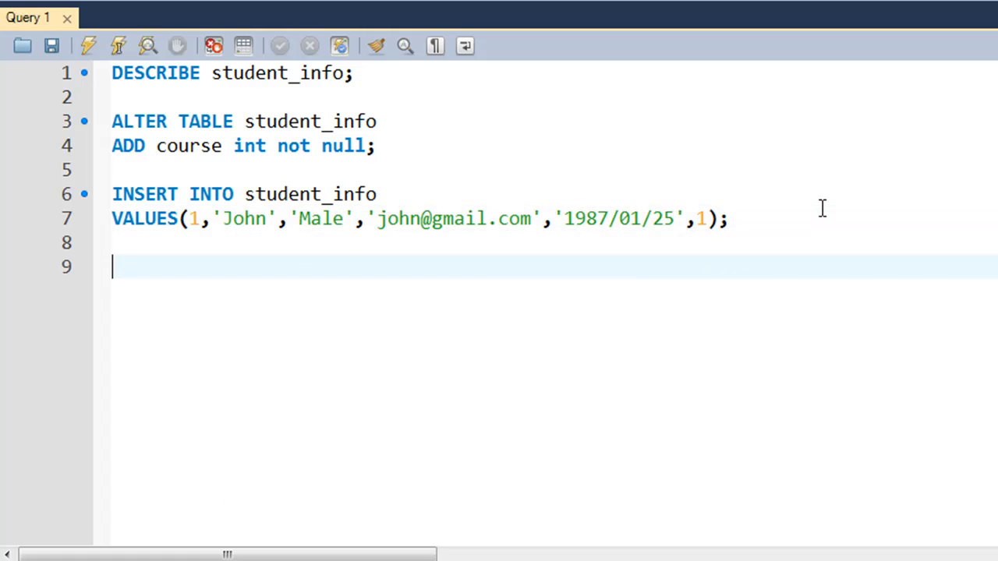
# Step: Run SELECT * FROM student_info to show the new John row with course 1
pyautogui.write('SELECT *')
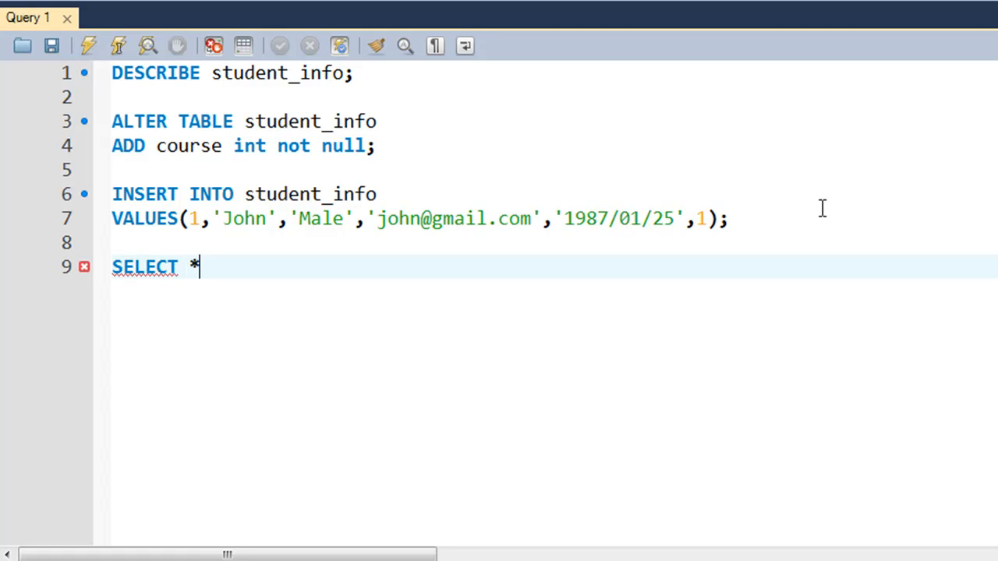
pyautogui.write('FROM stud')
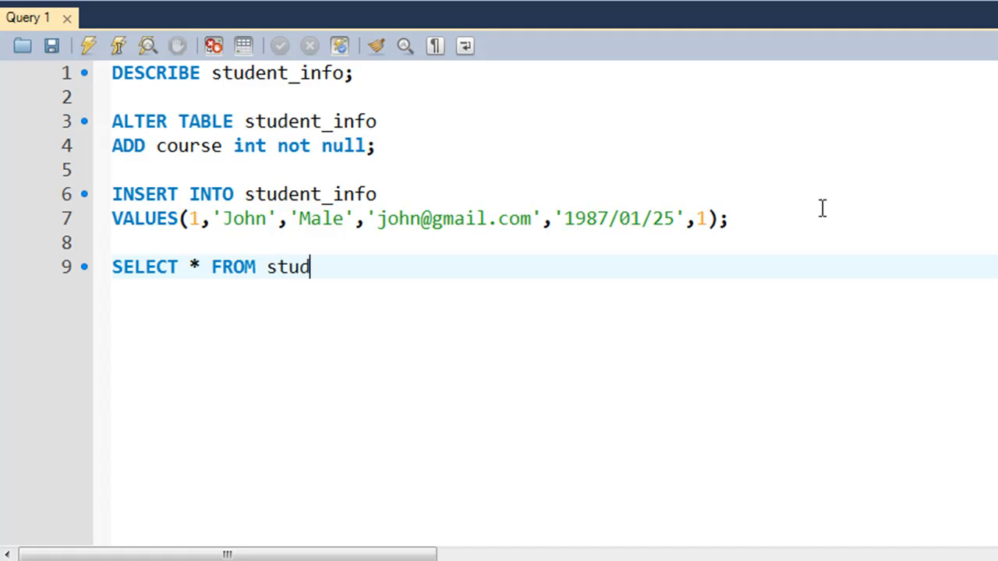
pyautogui.write('ent_info;')
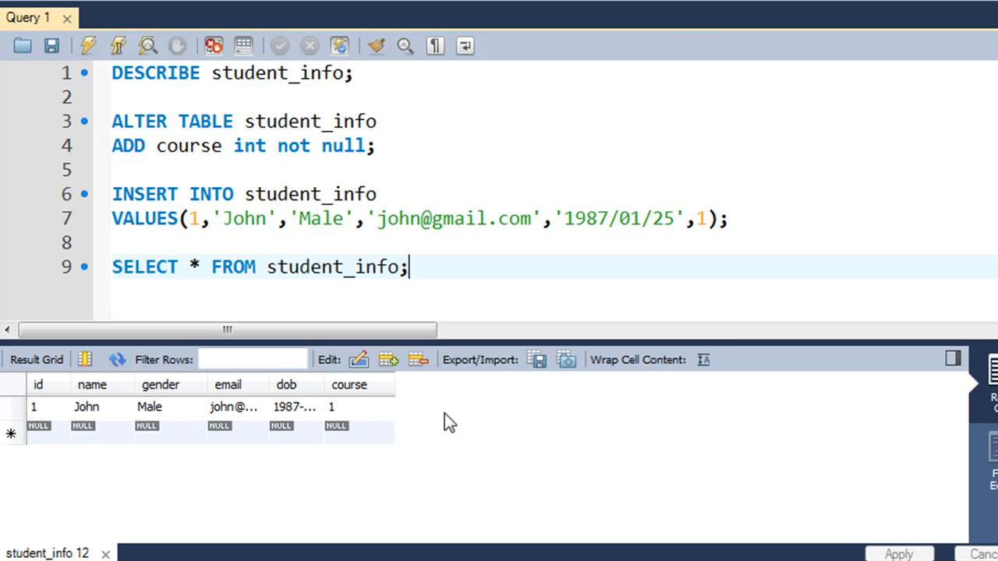
pyautogui.click(350, 383)
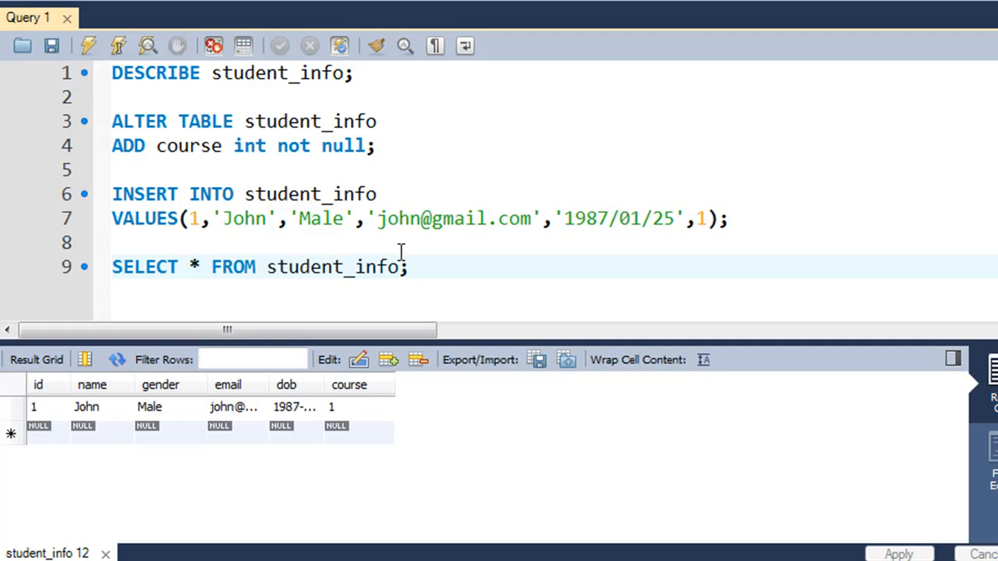
pyautogui.click(409, 267)
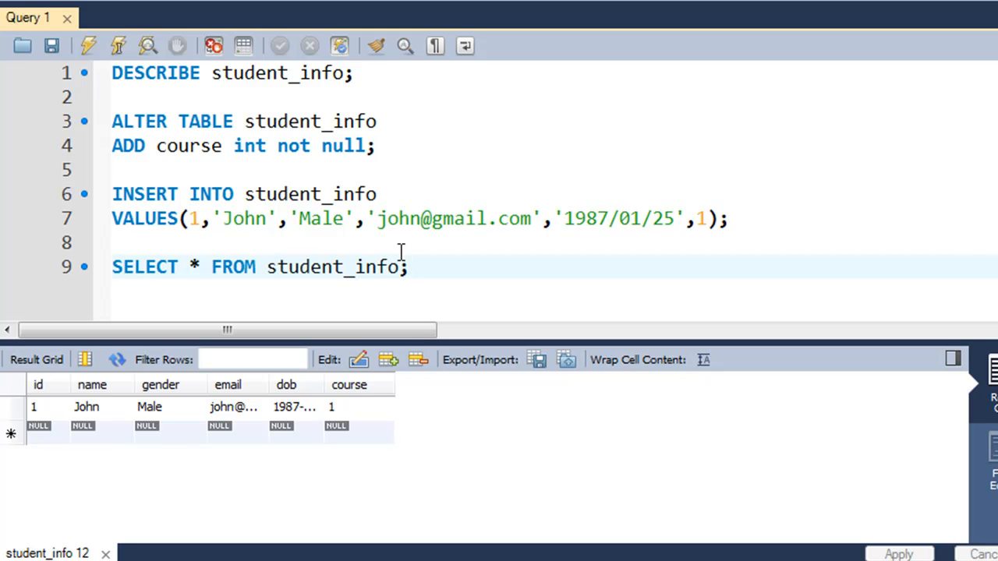
pyautogui.click(409, 266)
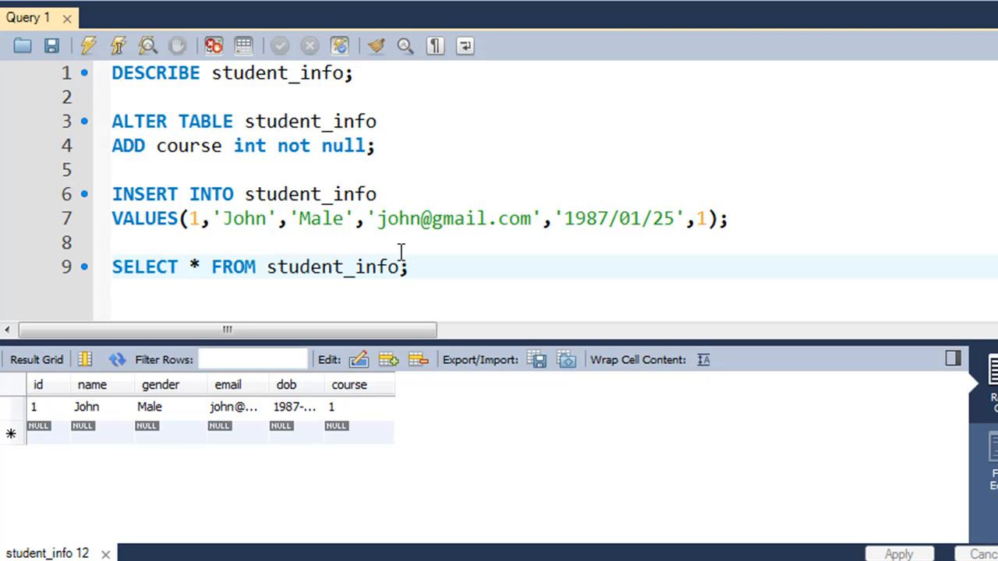
pyautogui.click(405, 266)
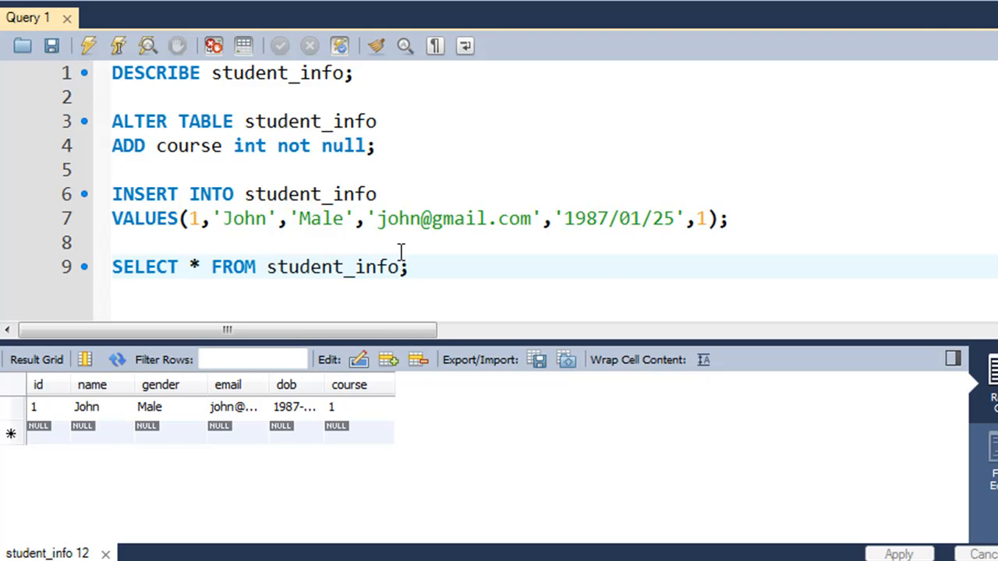
pyautogui.click(408, 266)
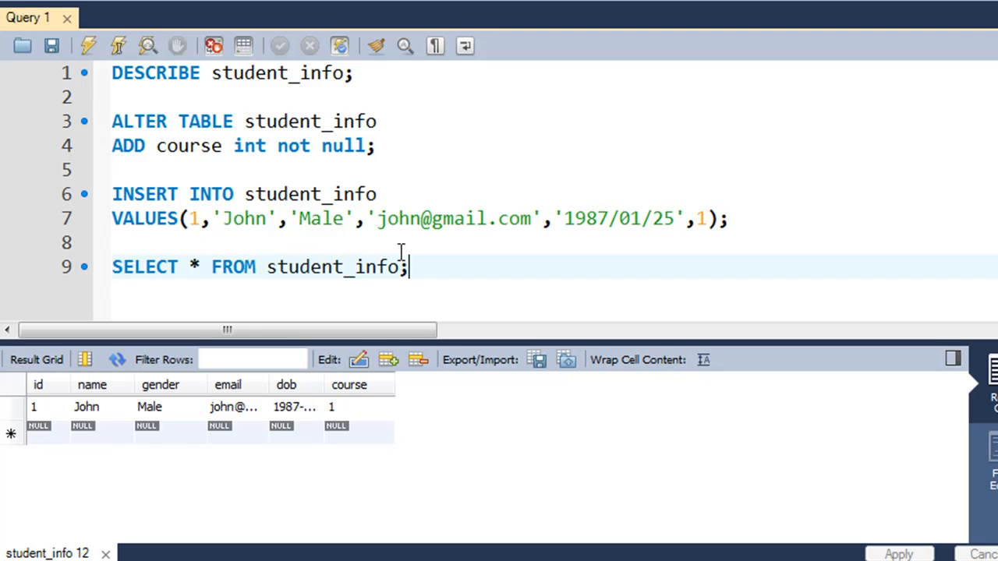